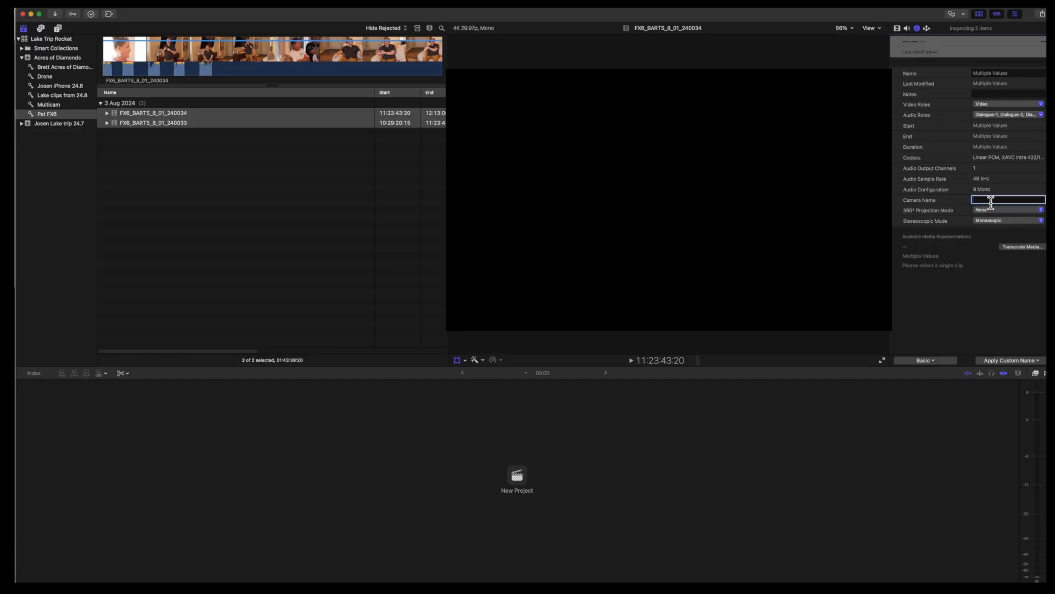
Give the FX6 clips the camera name Main Camera, then switch to the Josen iPhone 24.8 event
text(Main Camera)
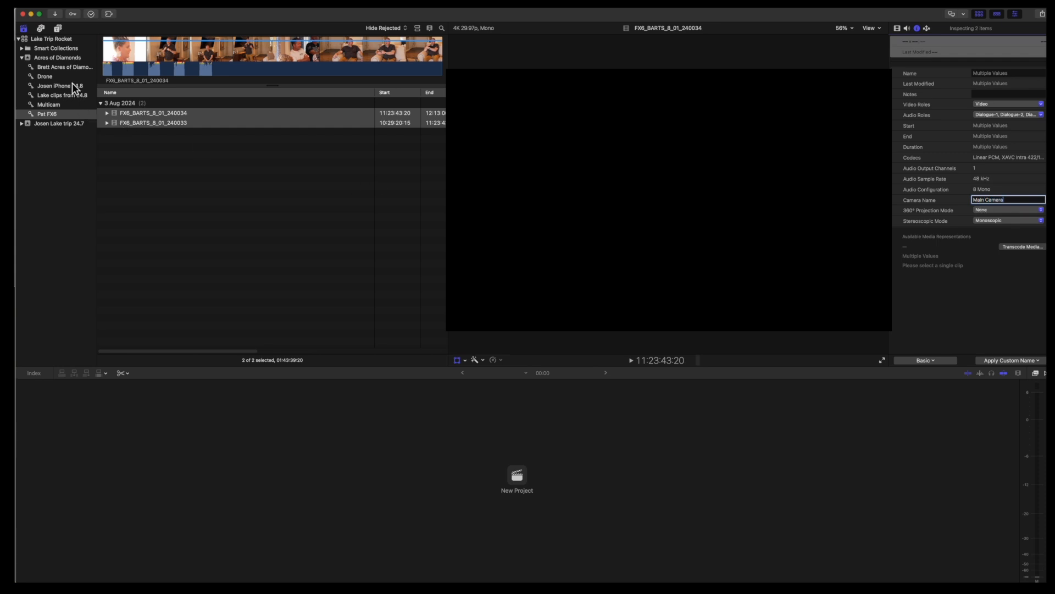
click(60, 86)
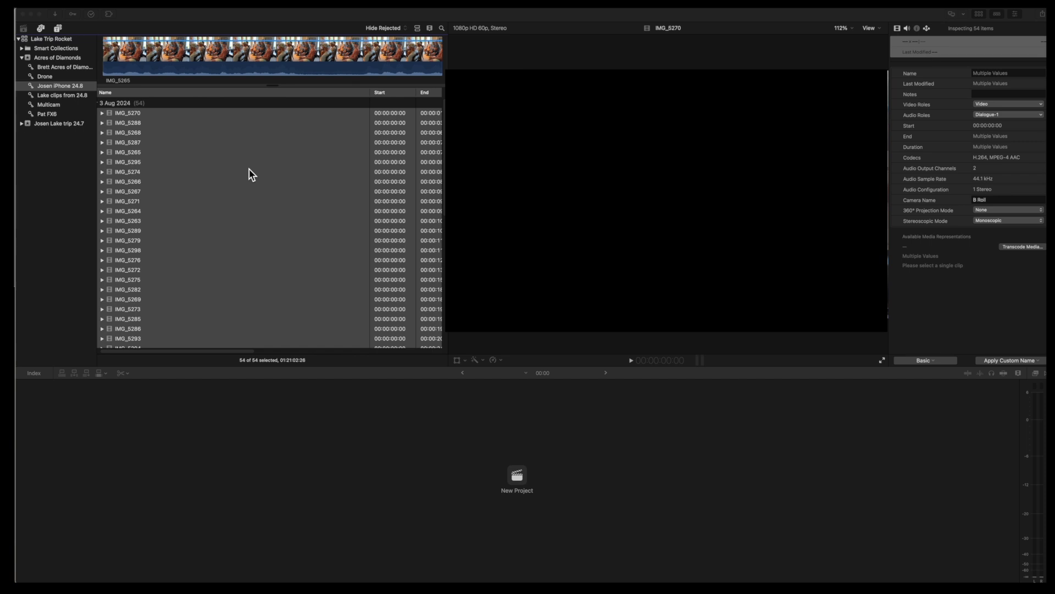
Create a new multicam clip named B Roll Assembly from the selected iPhone clips
right_click(252, 175)
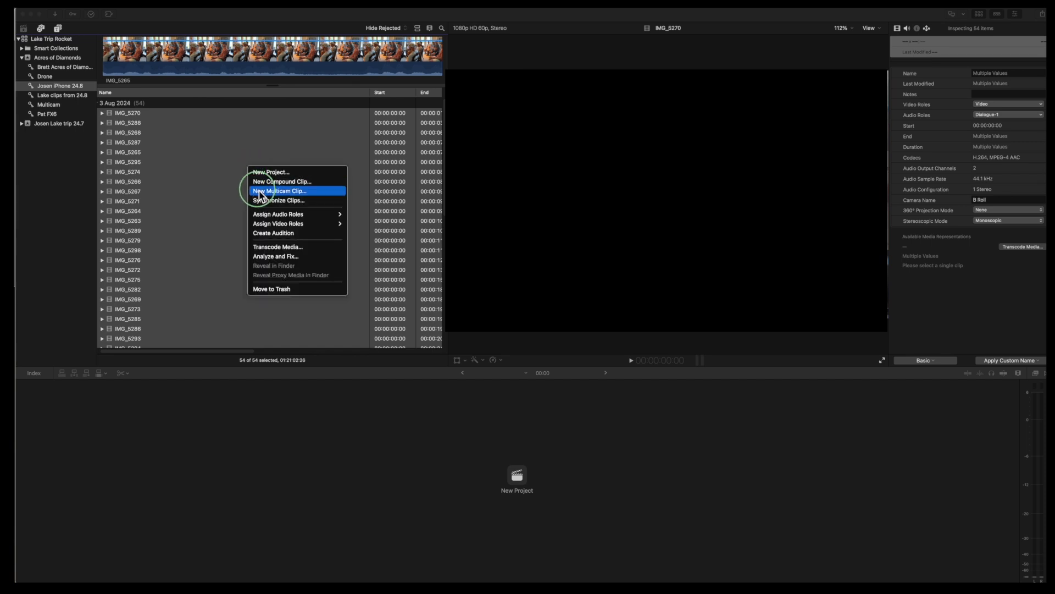
click(278, 190)
text(B Roll Assembly)
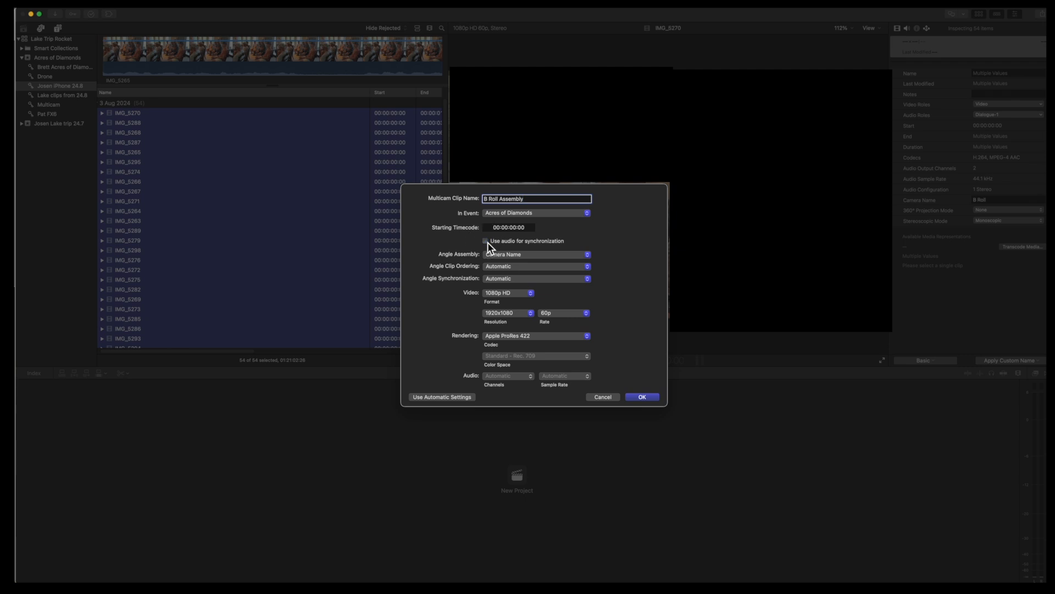
click(486, 240)
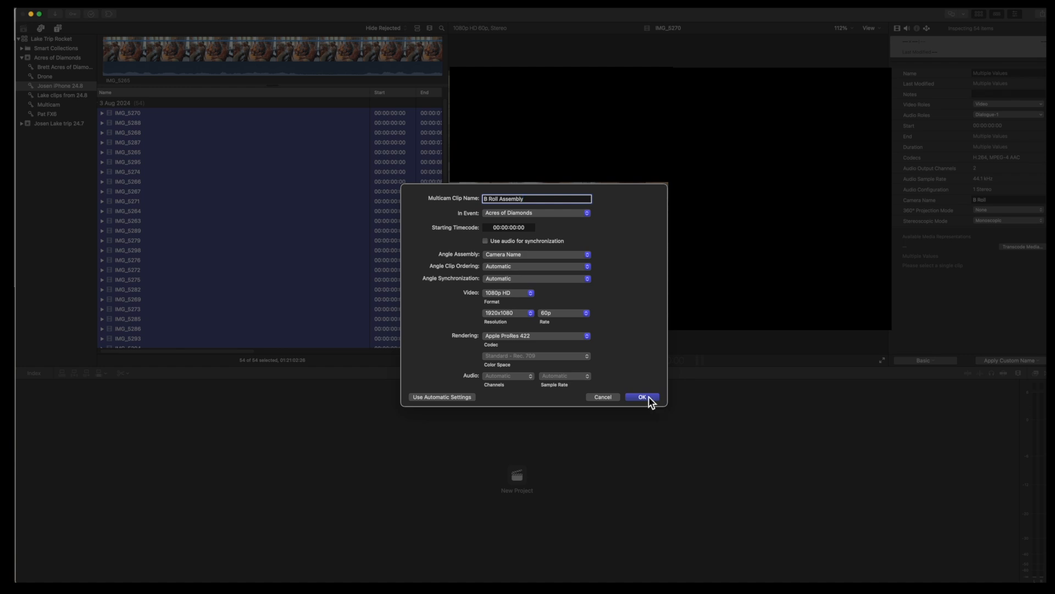
click(641, 396)
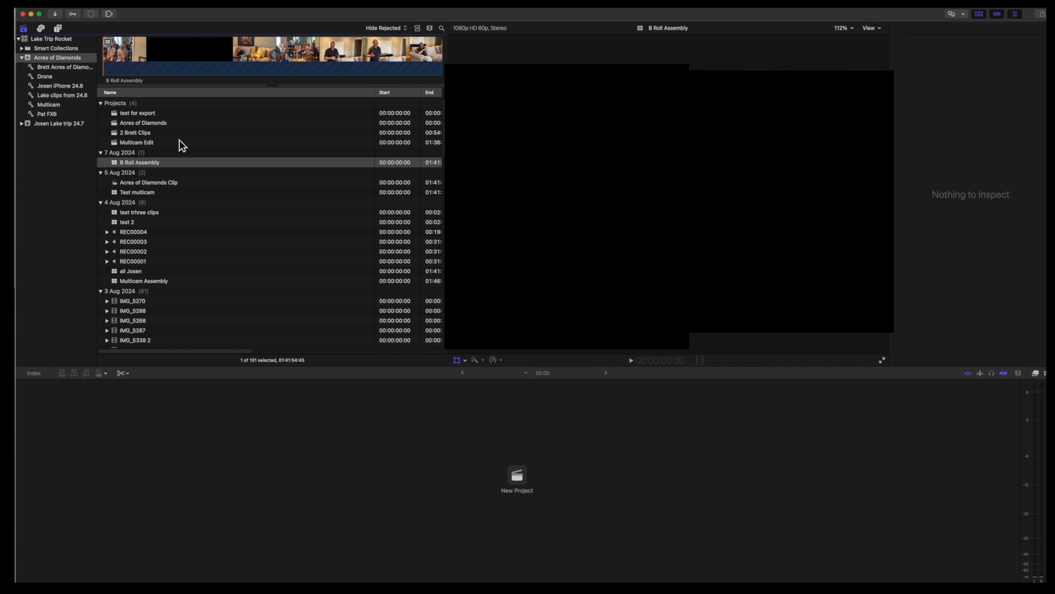
Show the event as thumbnails and open B Roll Assembly in the timeline
click(429, 27)
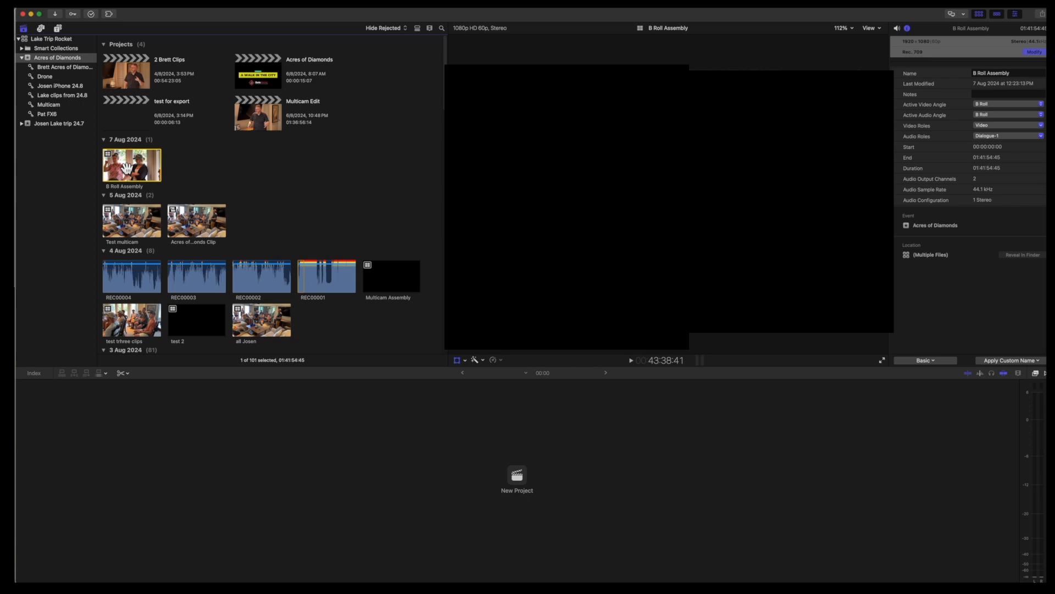
double_click(131, 164)
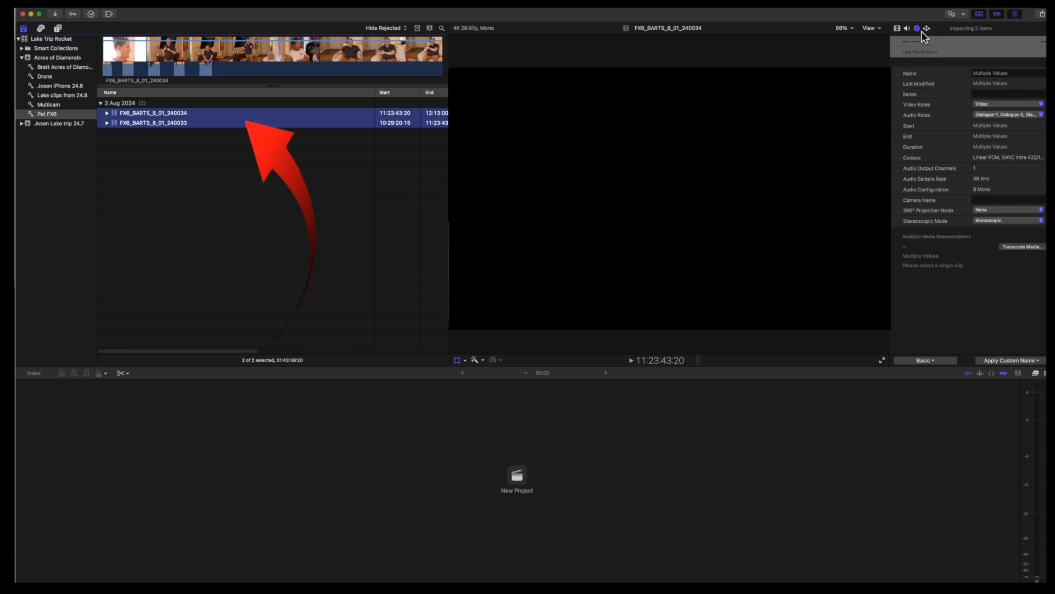
Name both FX6 clips Main Camera, then start entering B Roll for the iPhone clips
click(1008, 200)
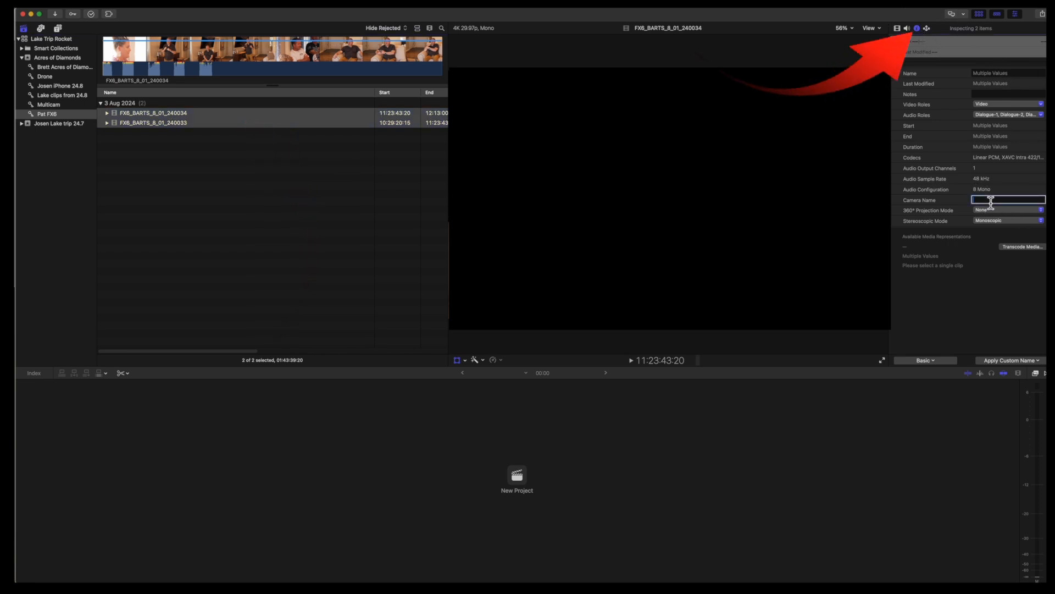
text(Main Camera)
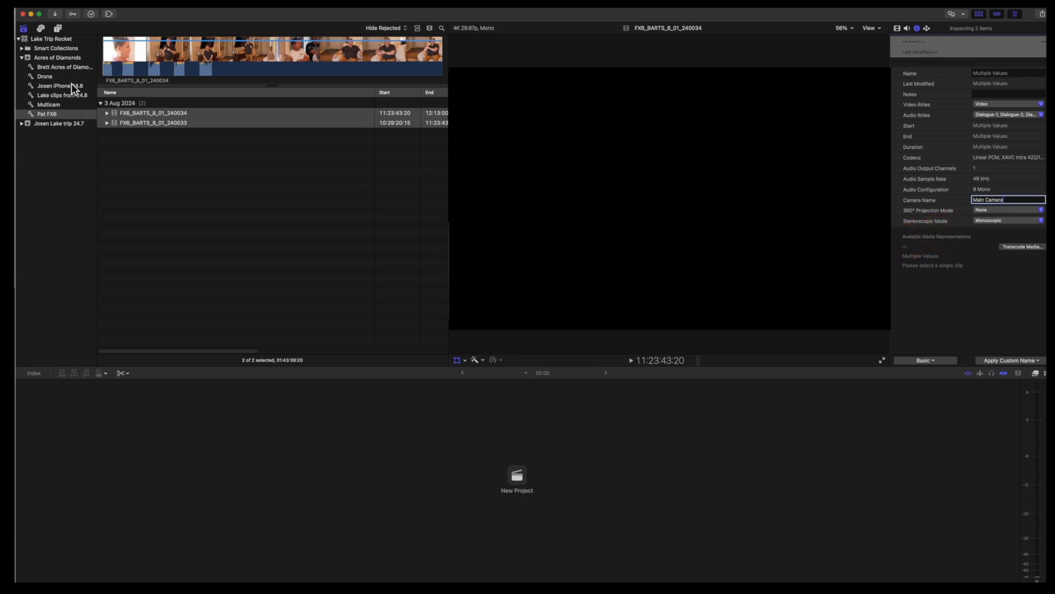
click(59, 86)
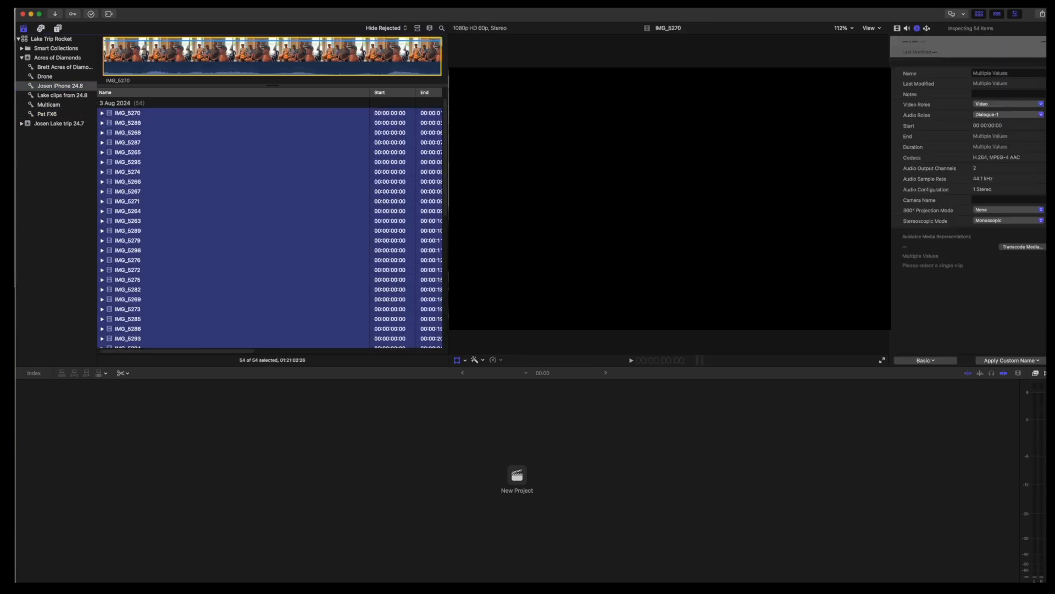
text(B Roll)
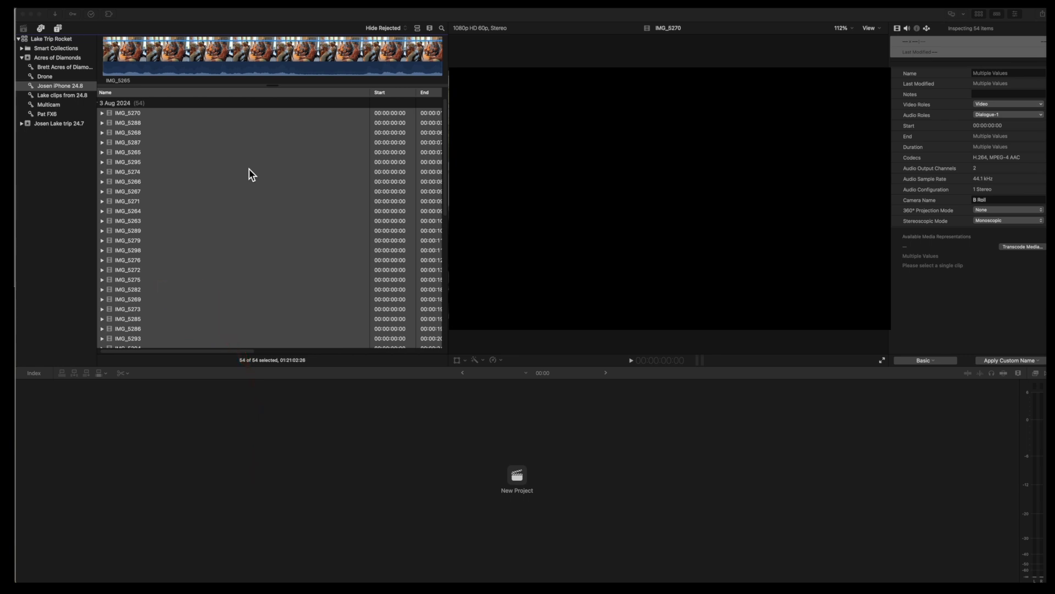
Create the B Roll Assembly multicam clip from the iPhone clips, assembled by camera name
right_click(251, 174)
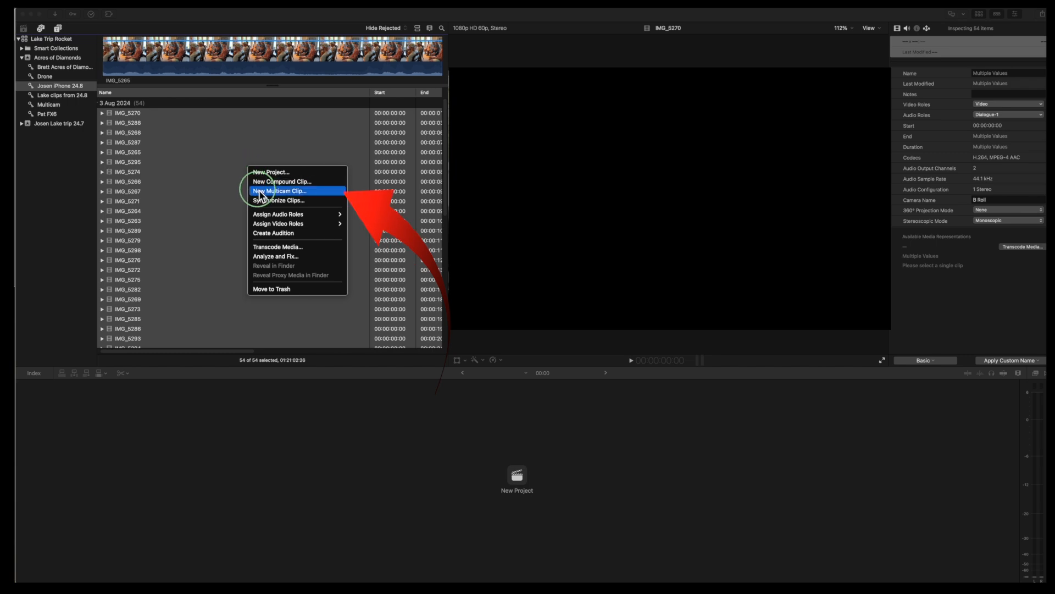
click(278, 190)
text(B Roll Assembl)
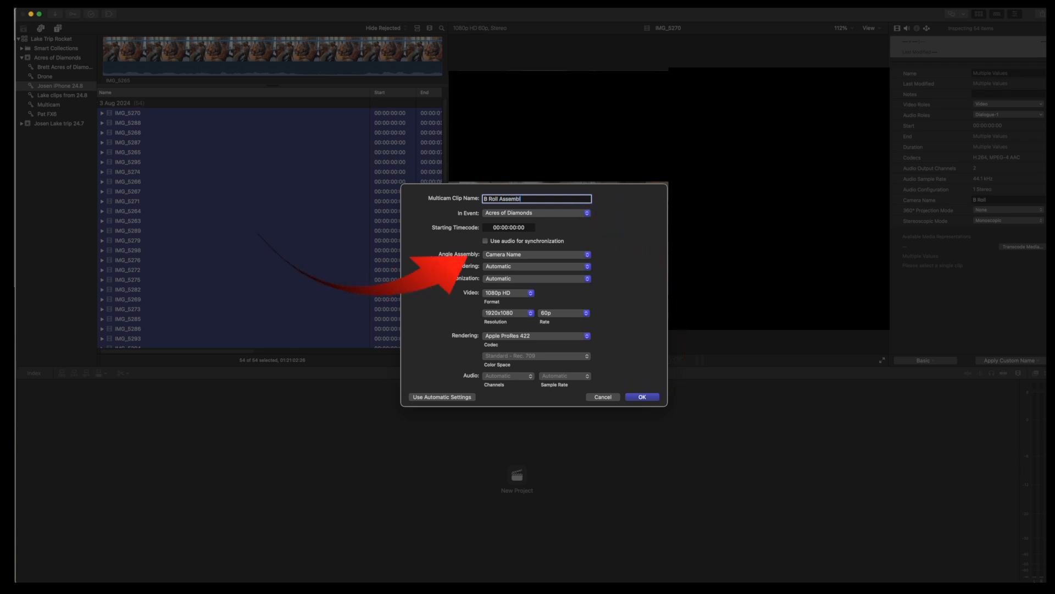
text(y)
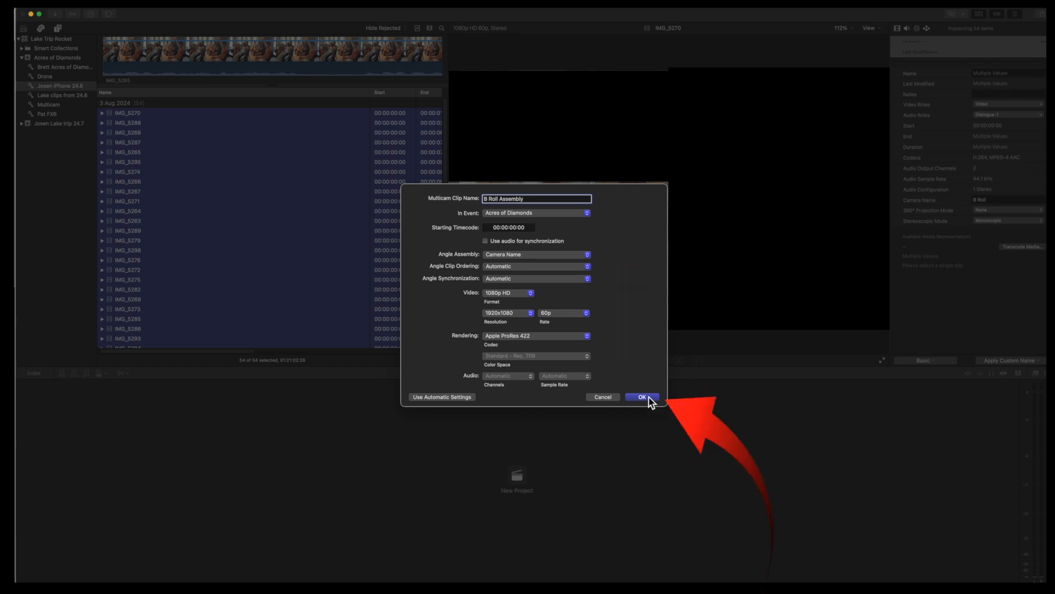
click(641, 397)
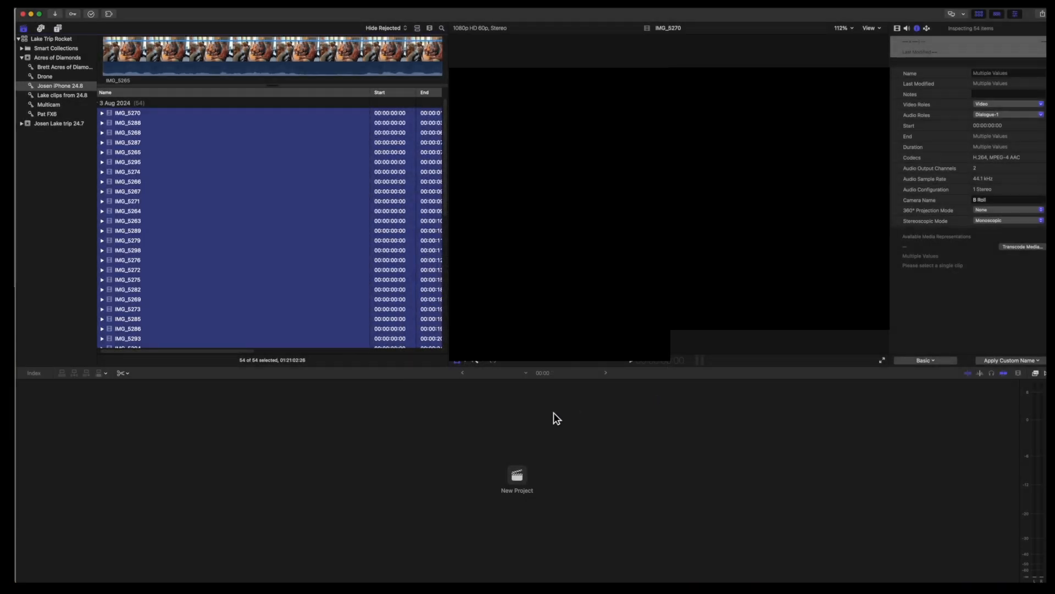
Open B Roll Assembly from filmstrip view in the timeline and skim through its footage
click(57, 57)
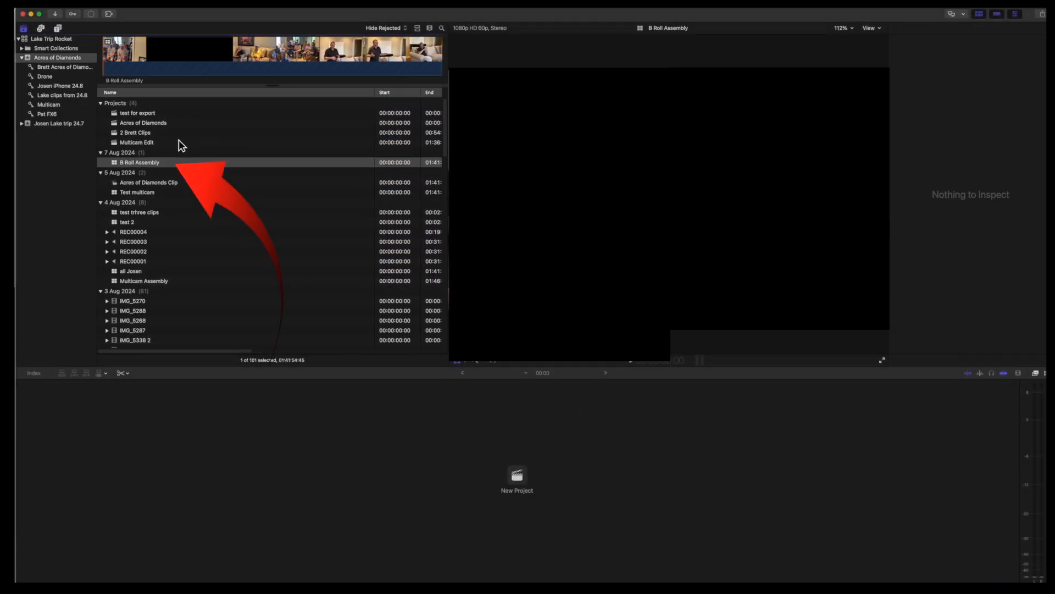
click(430, 27)
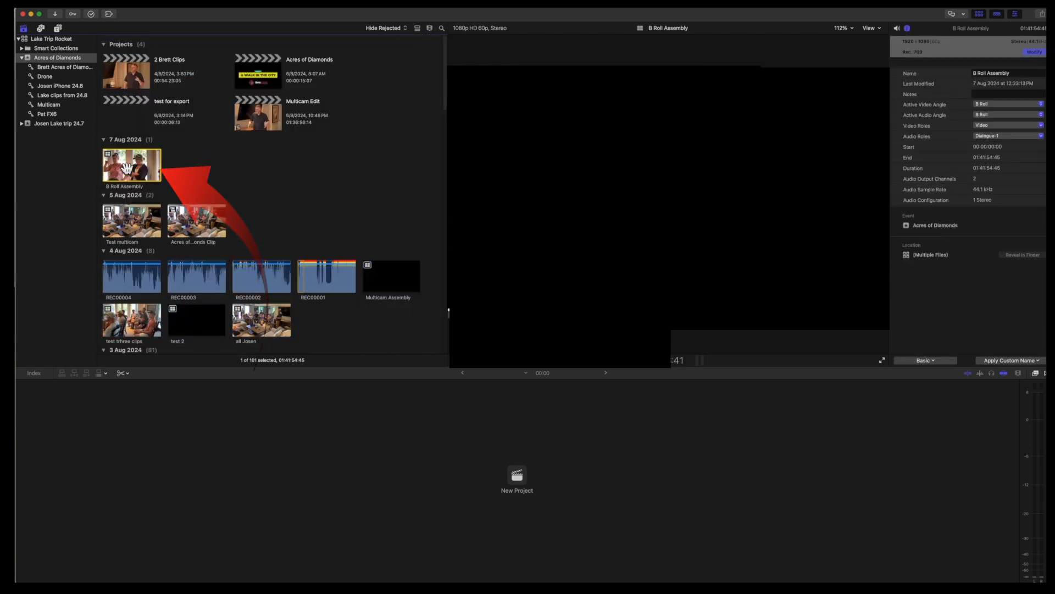
double_click(130, 164)
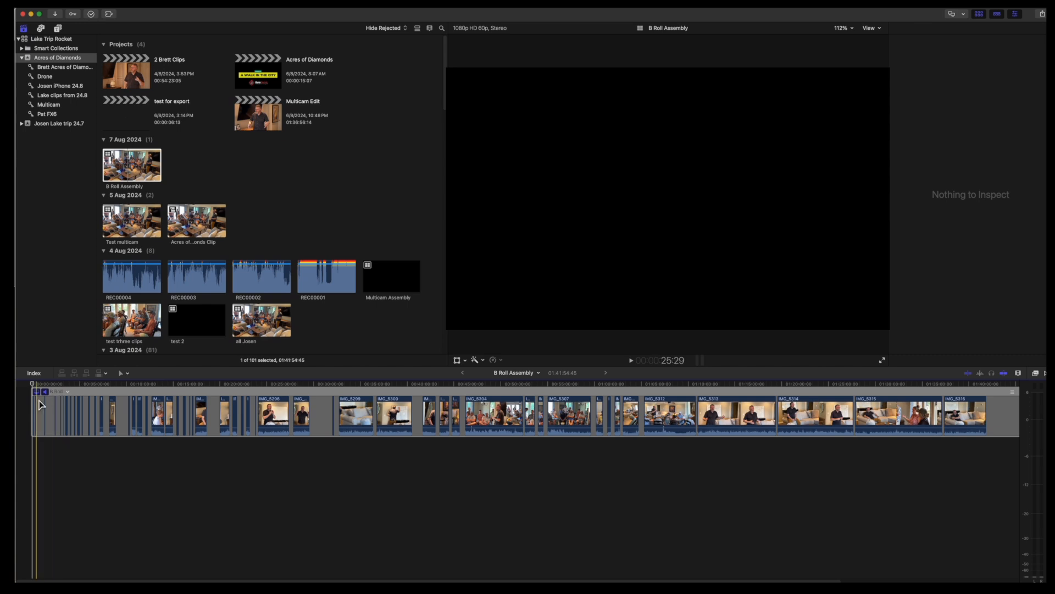
click(631, 416)
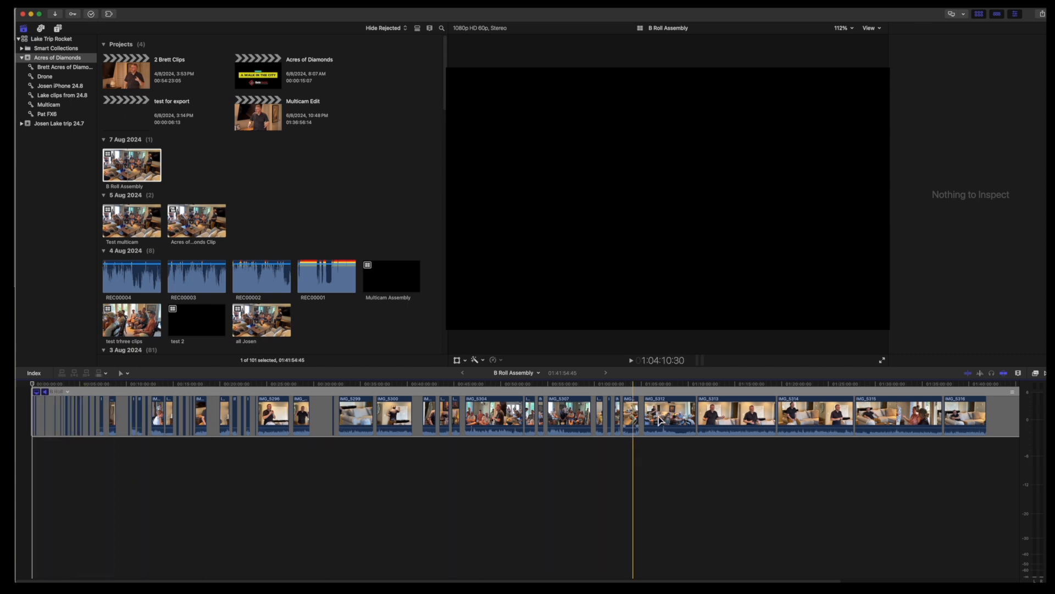
click(827, 415)
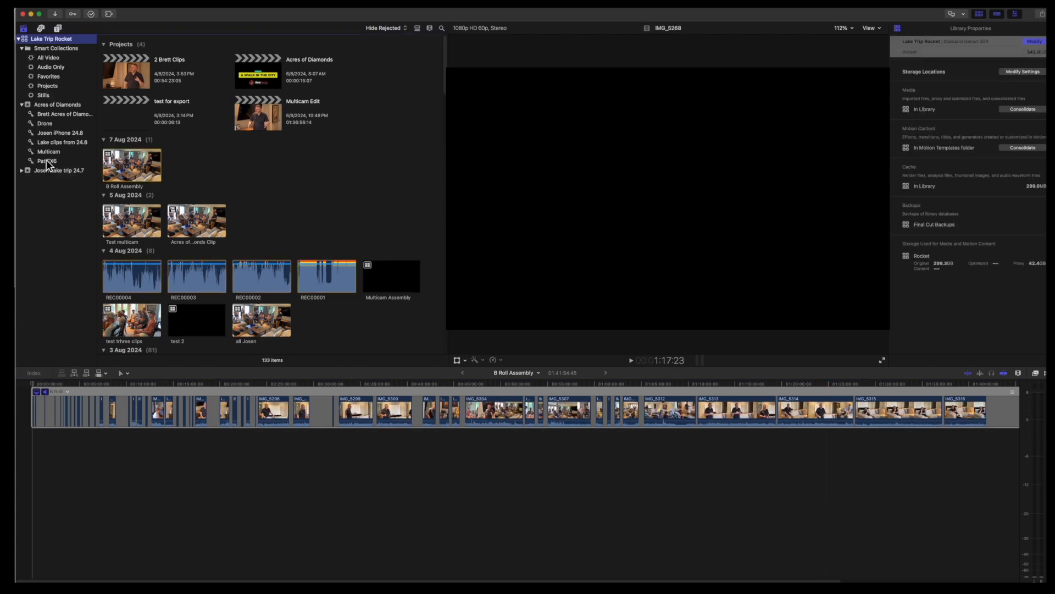
Create Main Camera Assembly from the six Pat FX6 clips with audio-based synchronisation
click(47, 160)
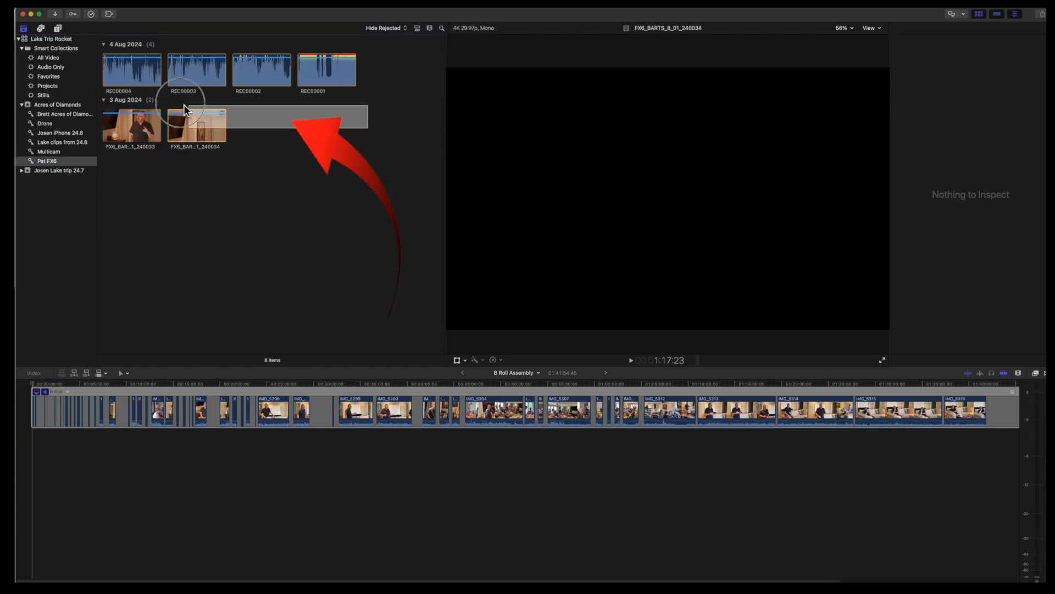
right_click(133, 70)
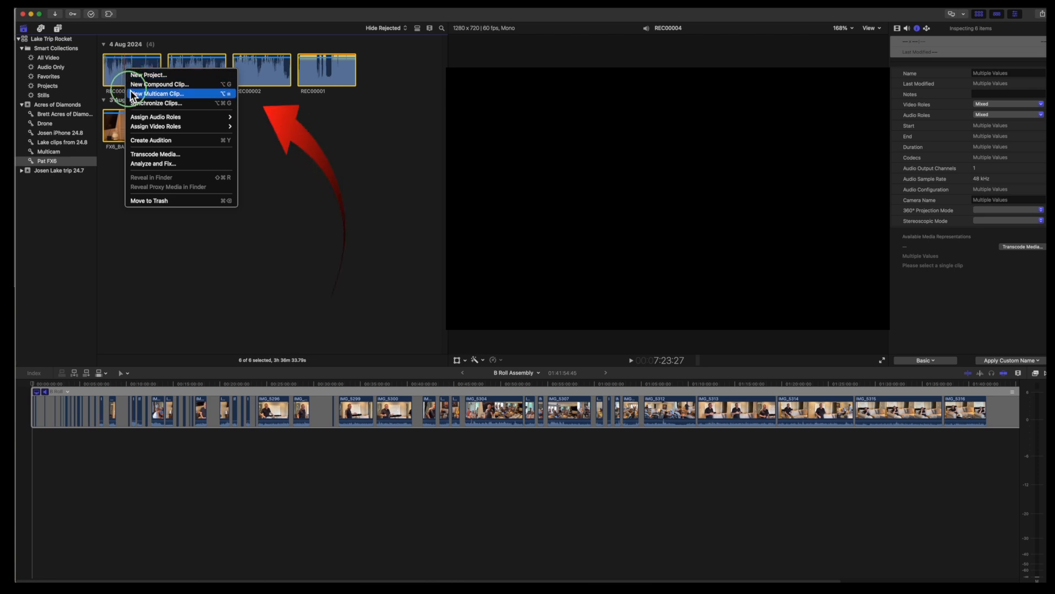
click(157, 93)
text(Main Camera Assembly)
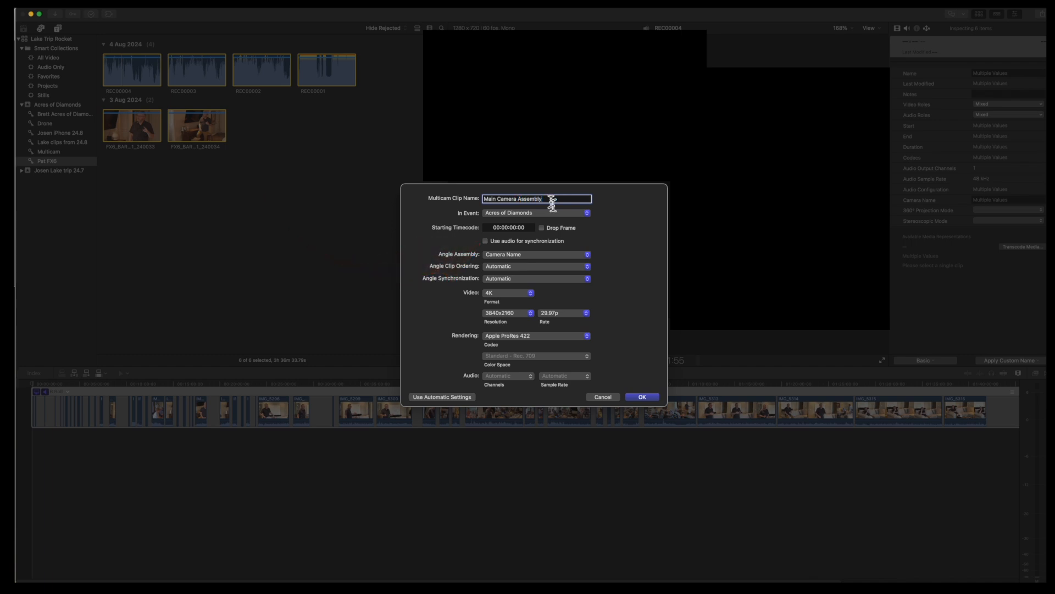
click(486, 241)
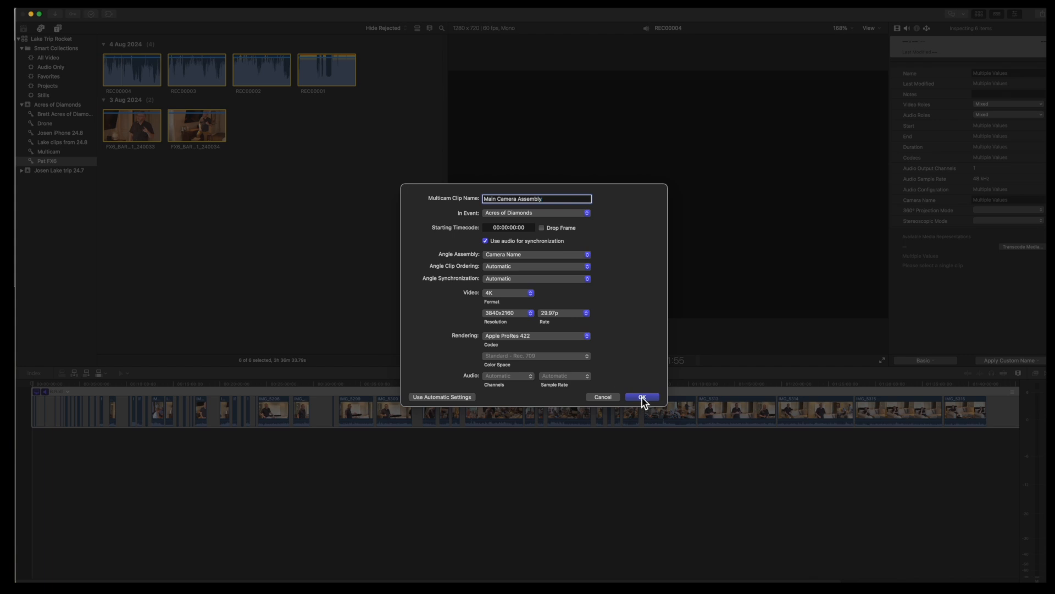
click(641, 397)
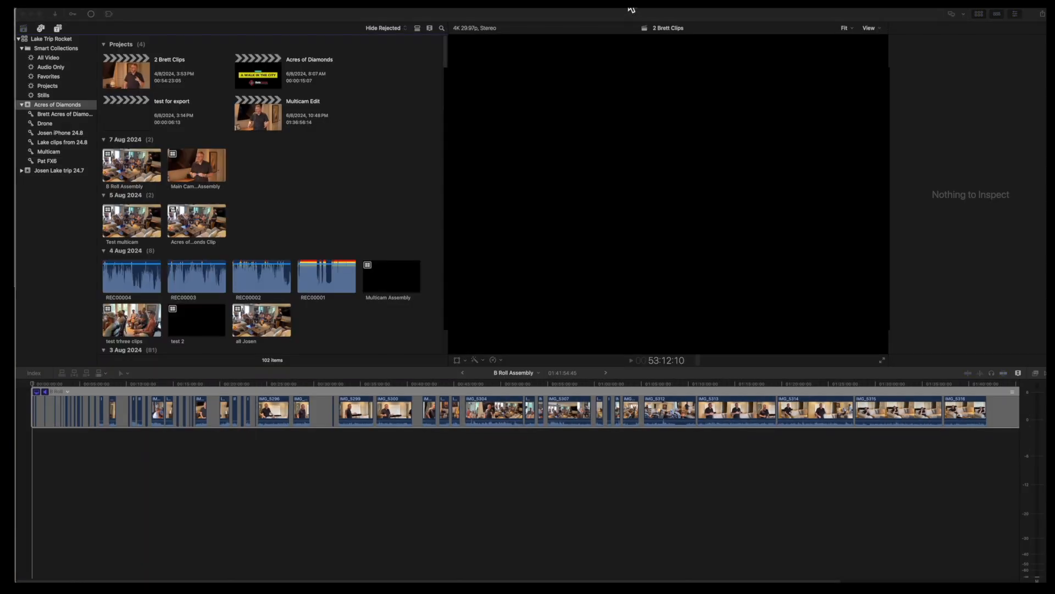
Add an empty angle inside Main Camera Assembly, then reopen B Roll Assembly
click(195, 164)
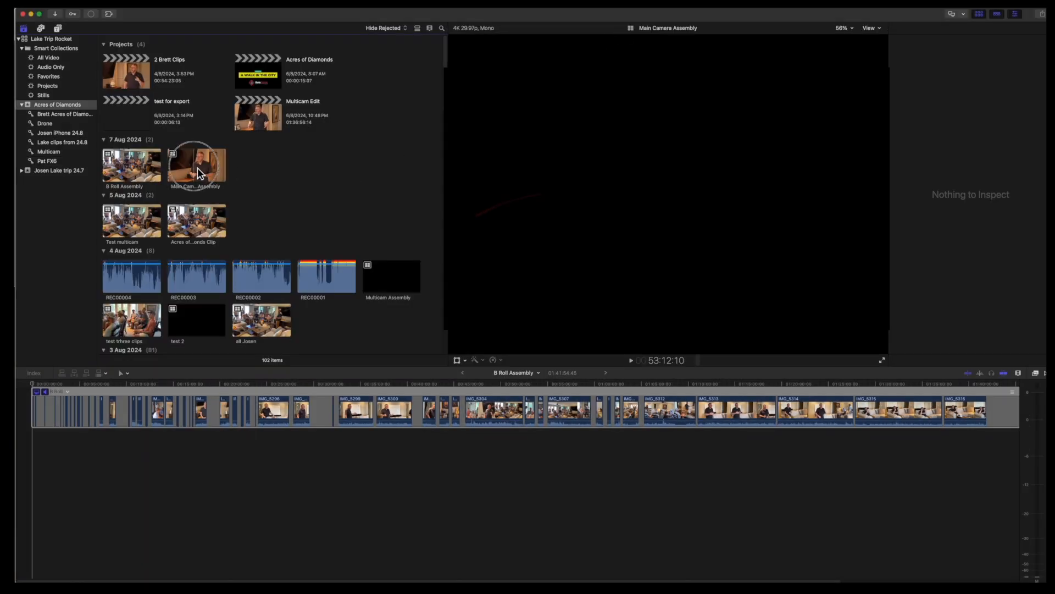
double_click(196, 164)
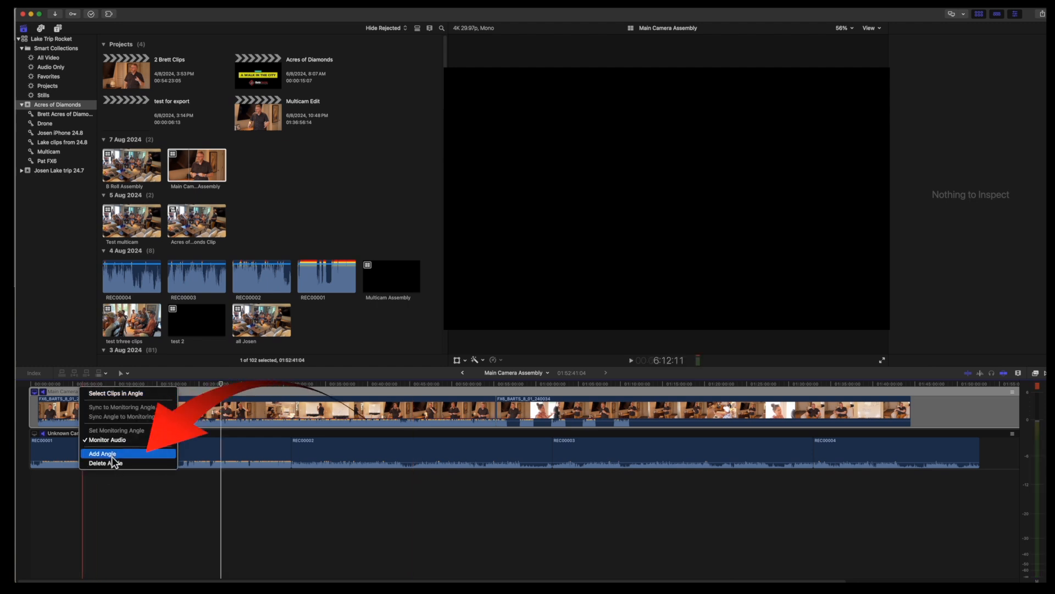
click(102, 453)
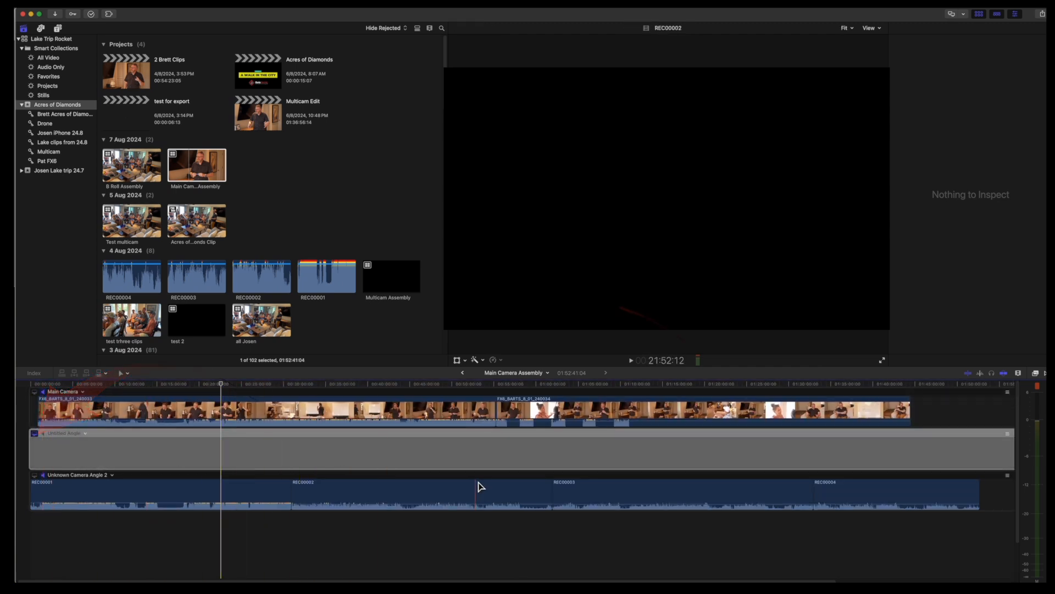
double_click(131, 164)
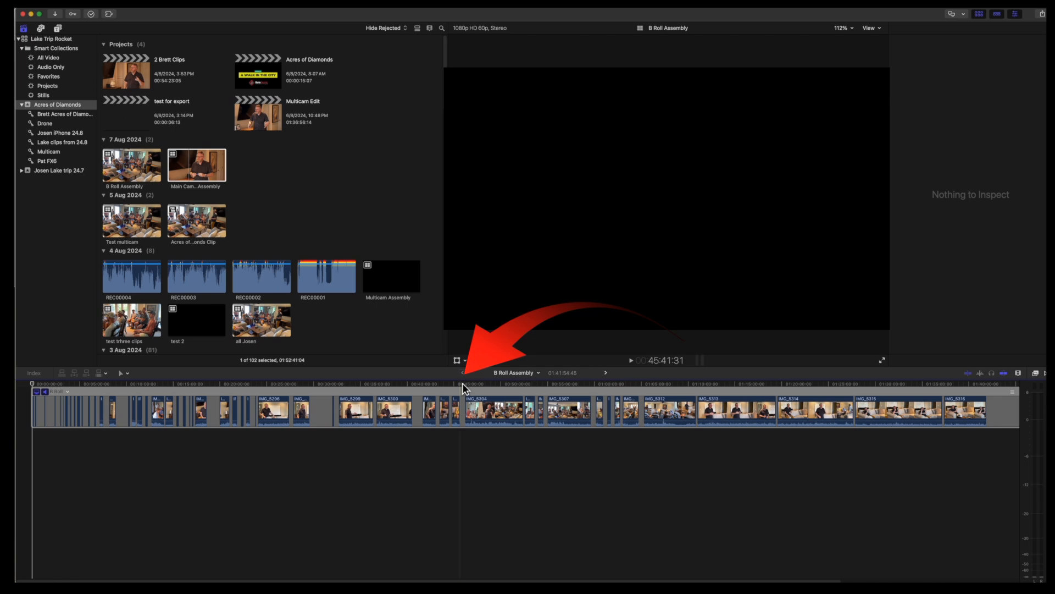
Select and copy all B Roll Assembly clips and paste them into Main Camera Assembly's Untitled Angle
click(494, 410)
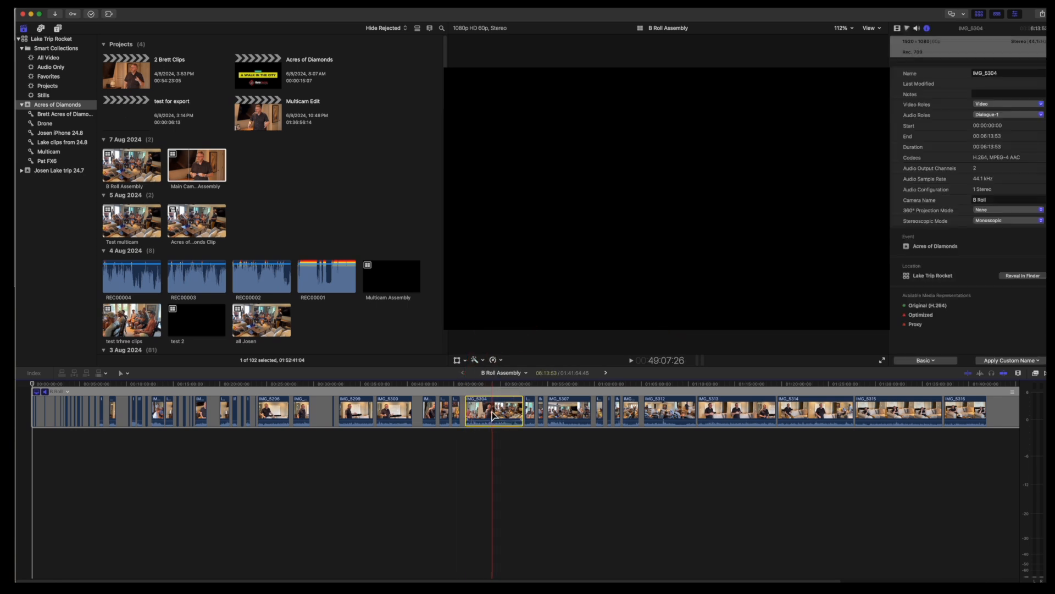
key(cmd+a)
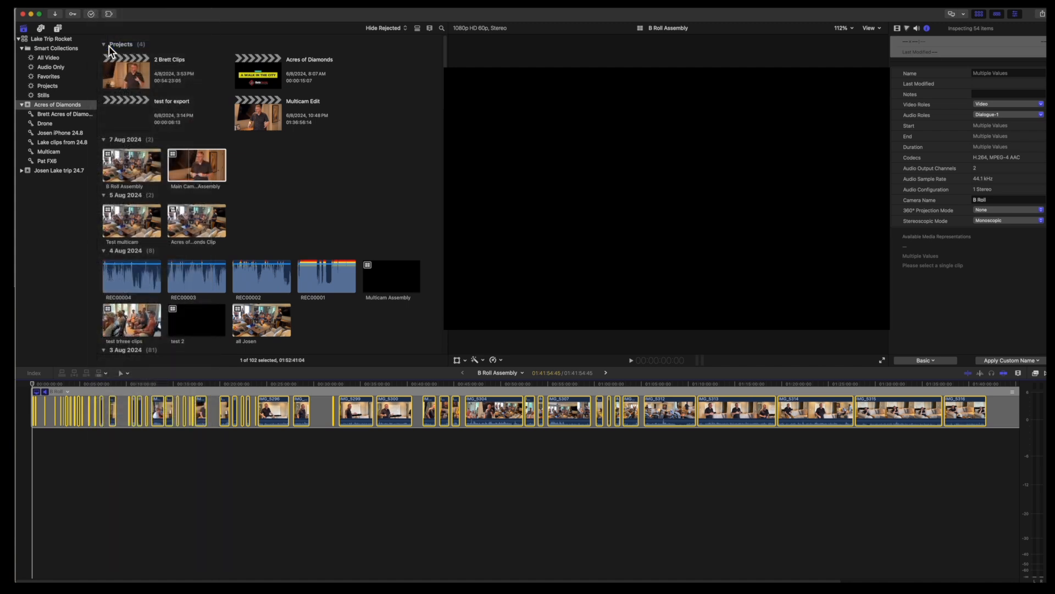
click(481, 409)
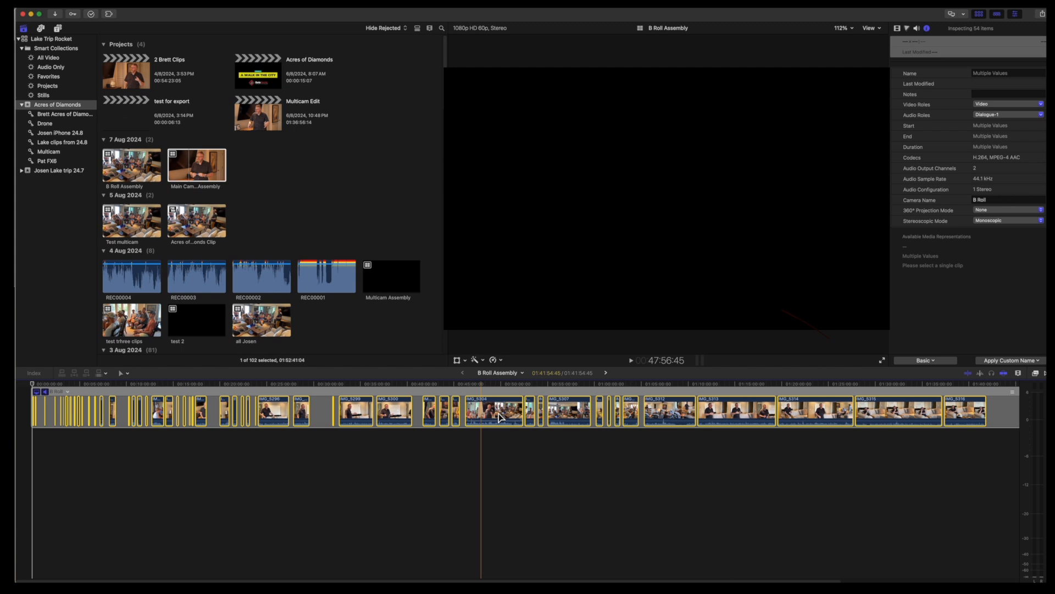
double_click(196, 164)
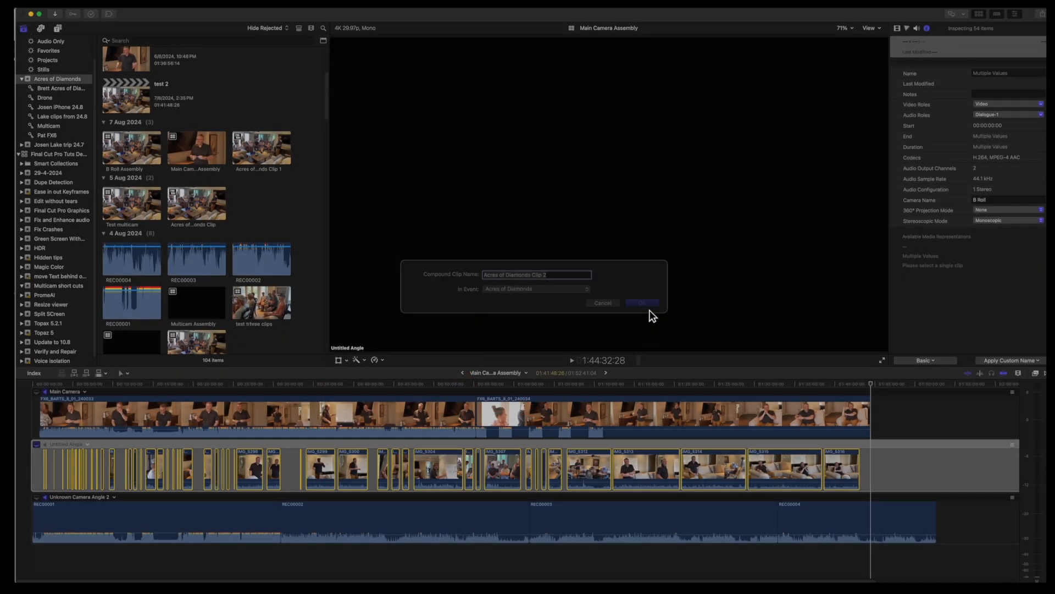
Dismiss the compound clip prompt, leaving the B-roll as Acres of Diamonds Clip 1
click(640, 303)
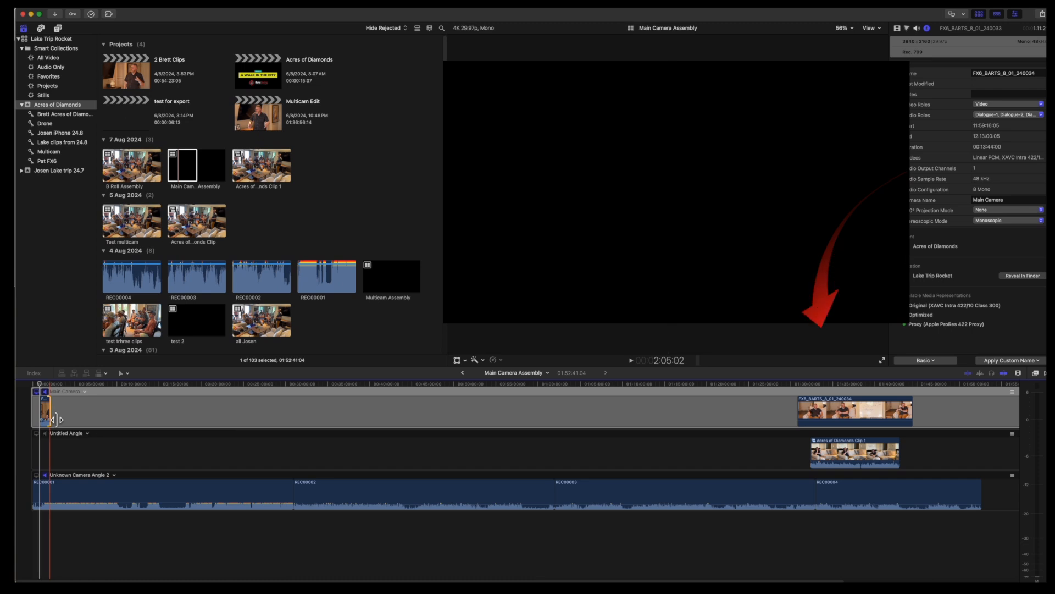
Select Acres of Diamonds Clip 1 in the B-roll angle to show its details in the Inspector
click(853, 451)
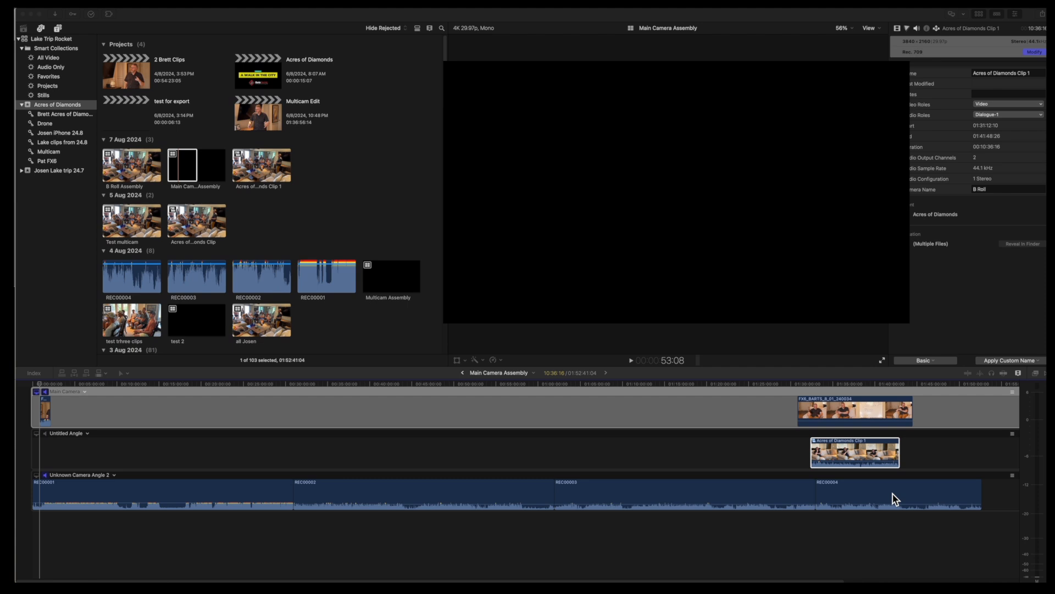
click(853, 452)
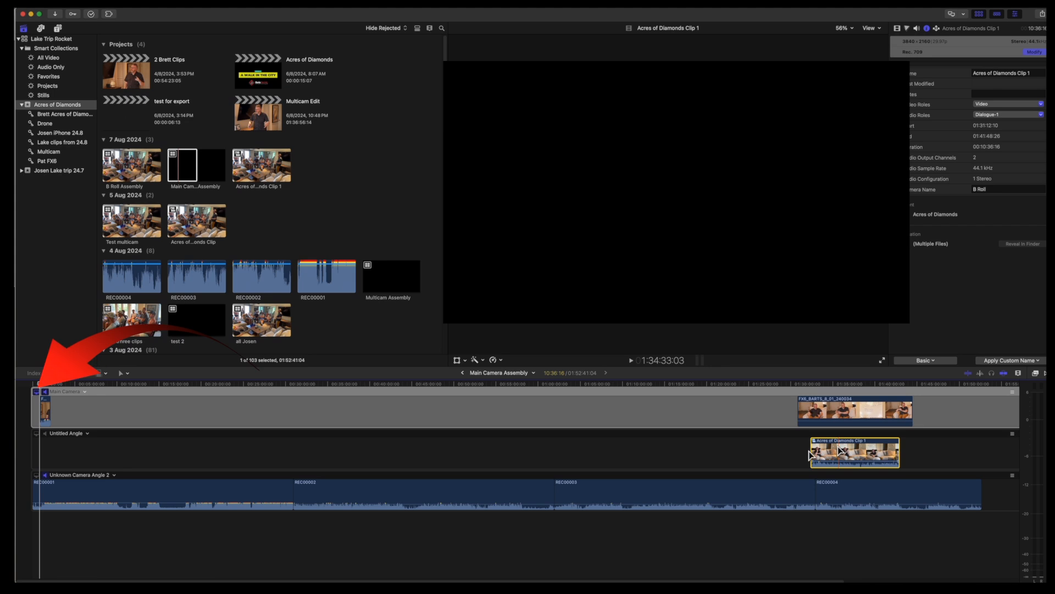
right_click(67, 433)
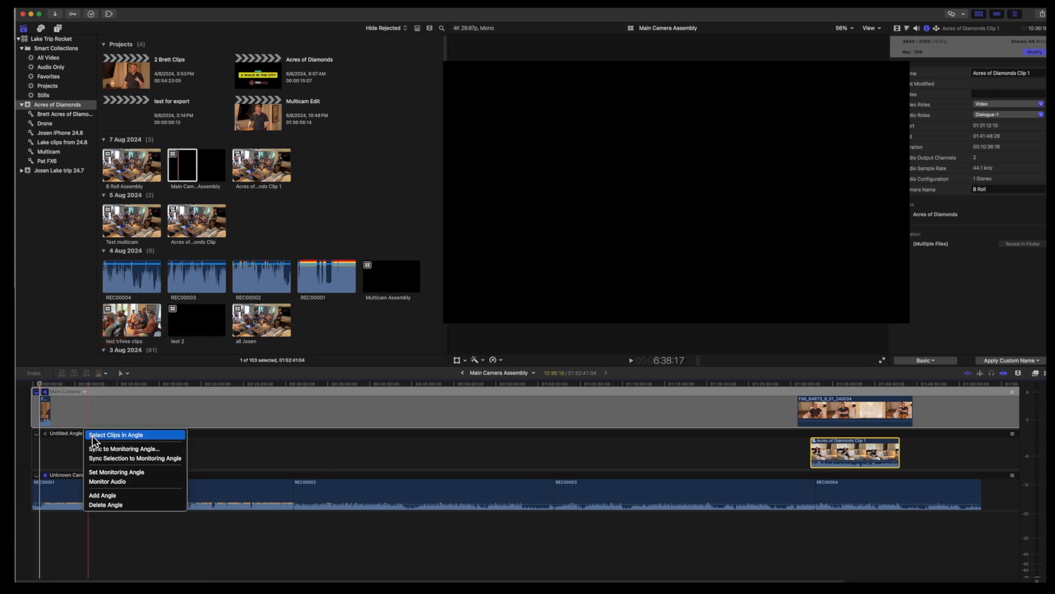
click(134, 459)
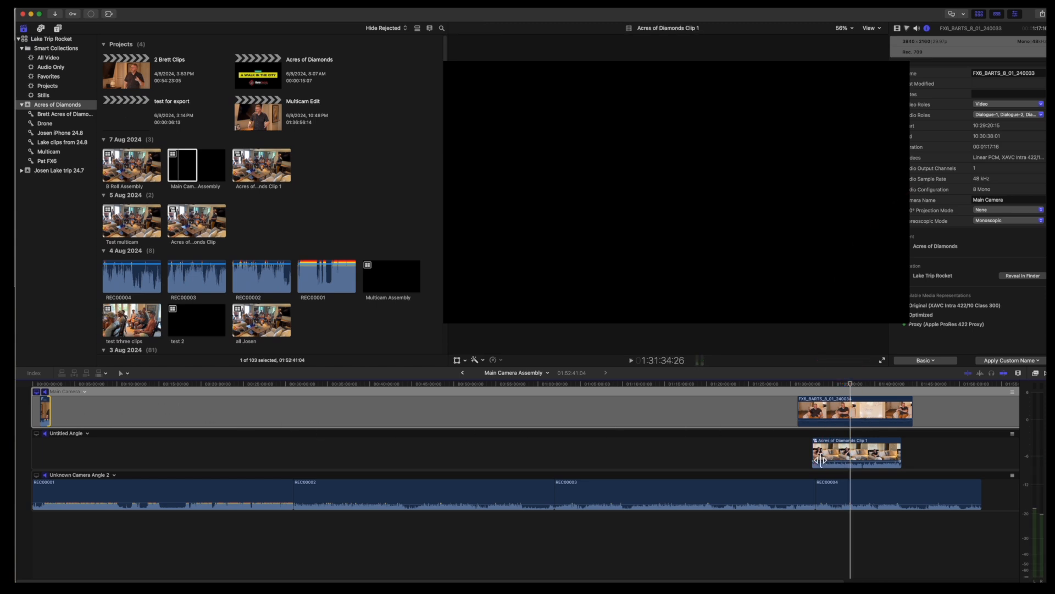
Drag Acres of Diamonds Clip 1 along its angle to align with the FX6 footage and select it
drag(815, 454, 269, 454)
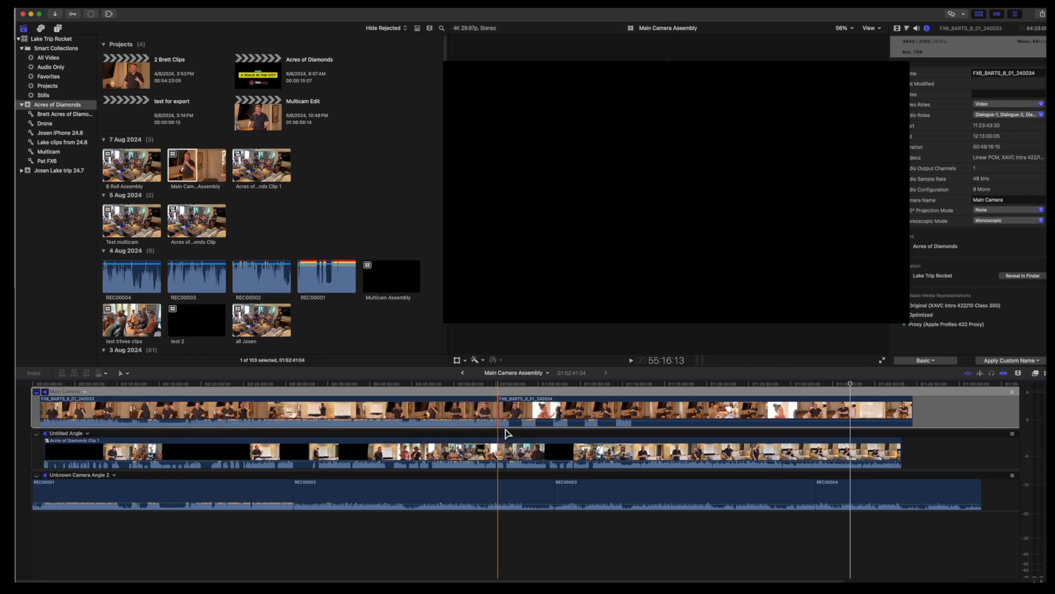
click(424, 453)
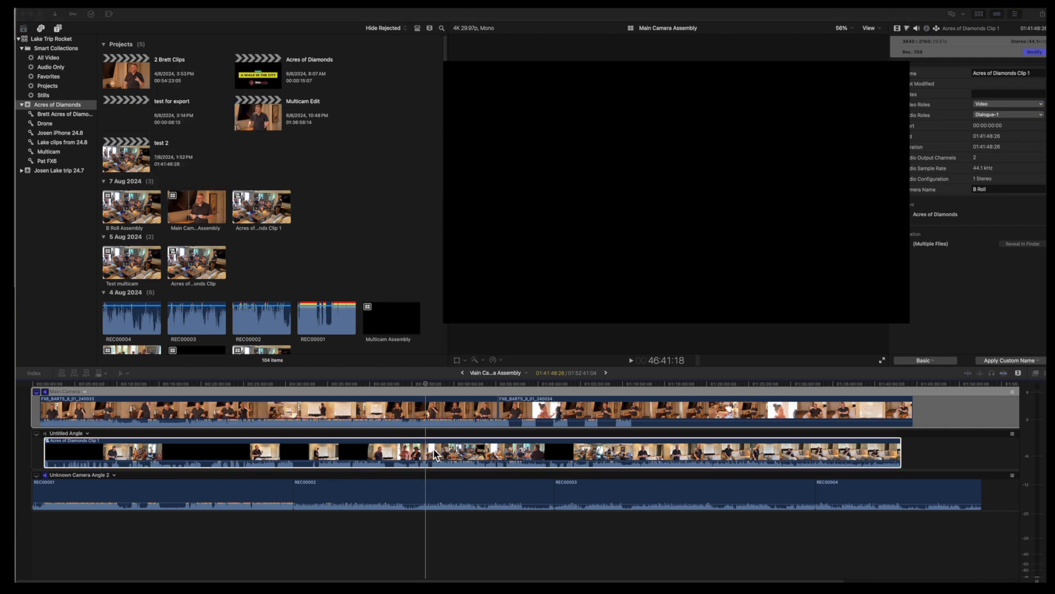
Nudge Acres of Diamonds Clip 1 later to sit around 54:52–59:56 in the B-roll angle
click(492, 452)
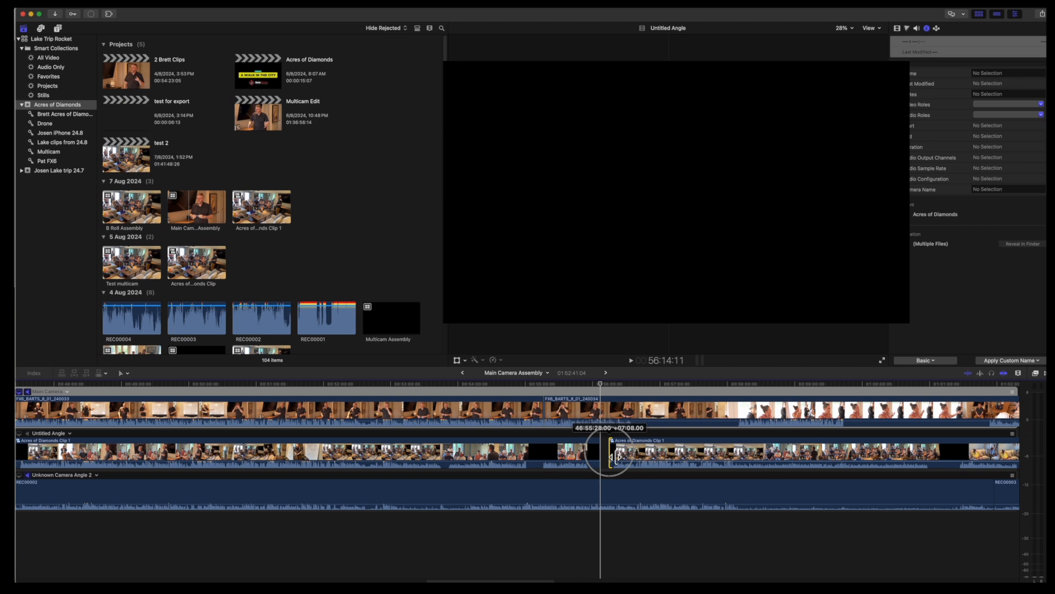
click(966, 457)
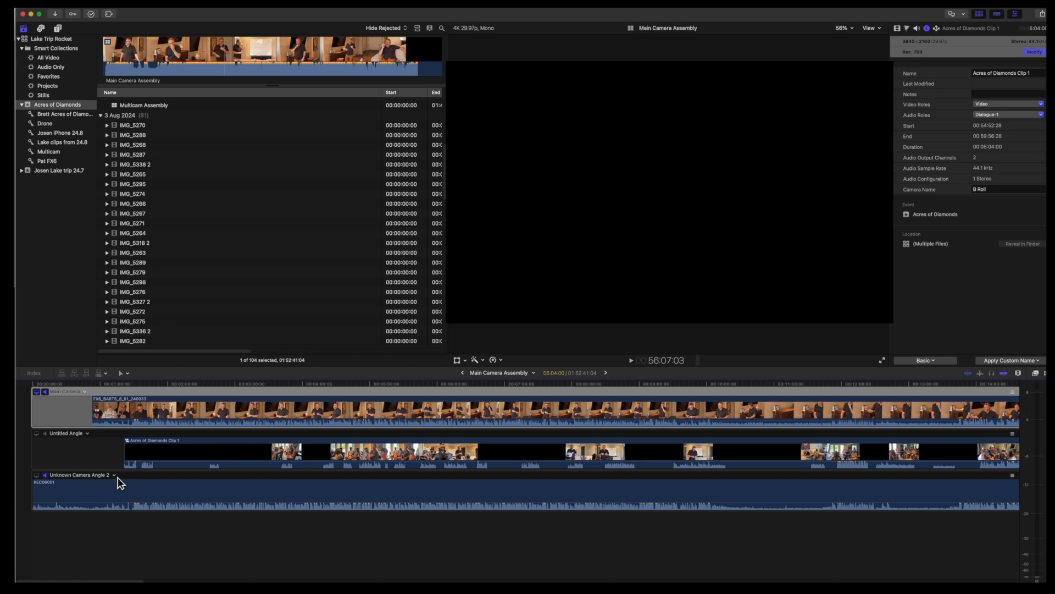
Add a new empty angle and drop iPhone clip IMG_5315 into it
click(95, 476)
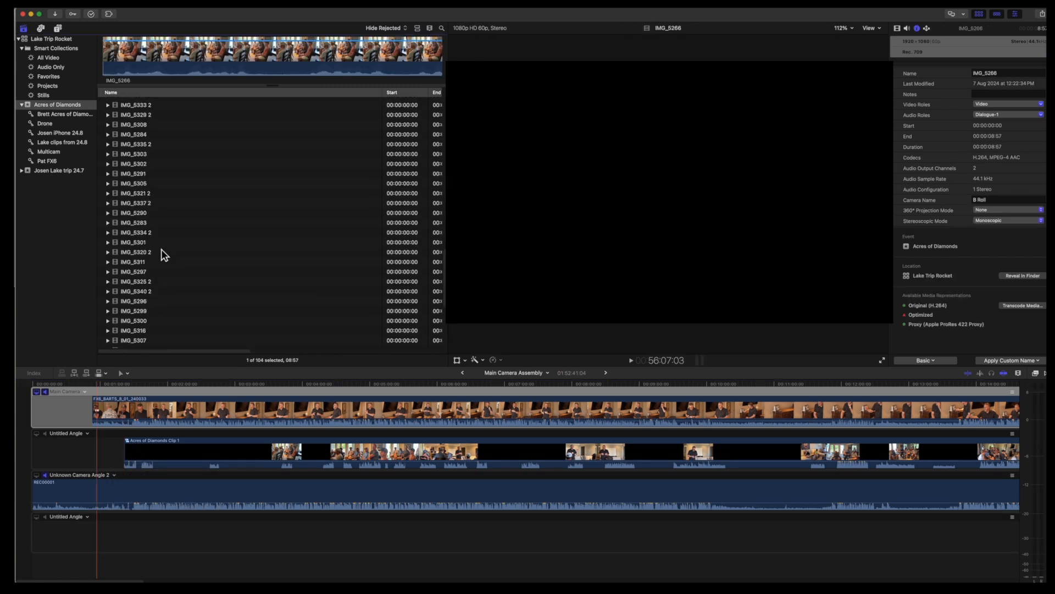
click(134, 203)
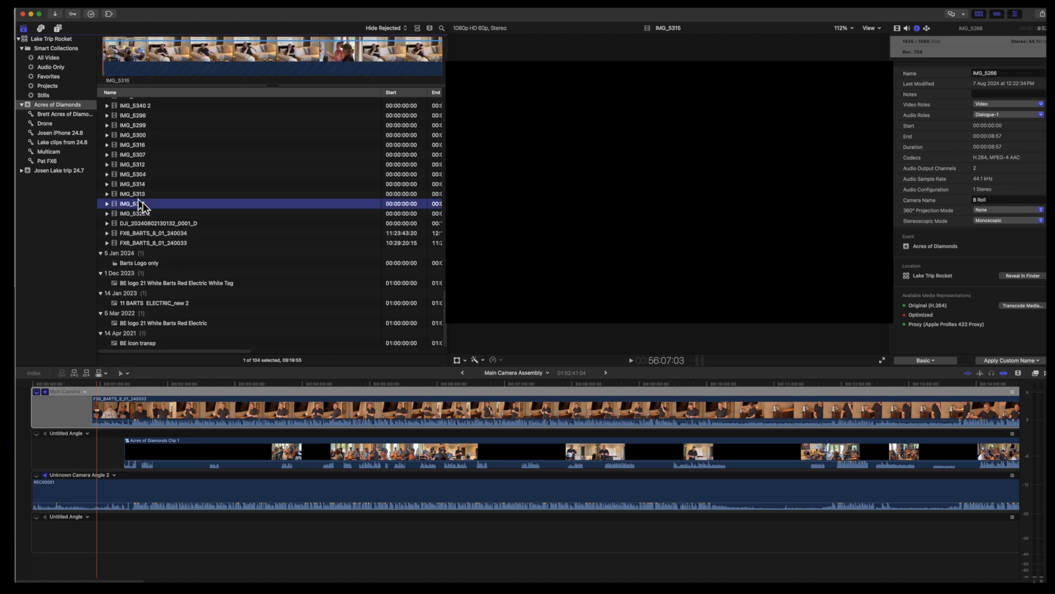
drag(133, 204, 104, 542)
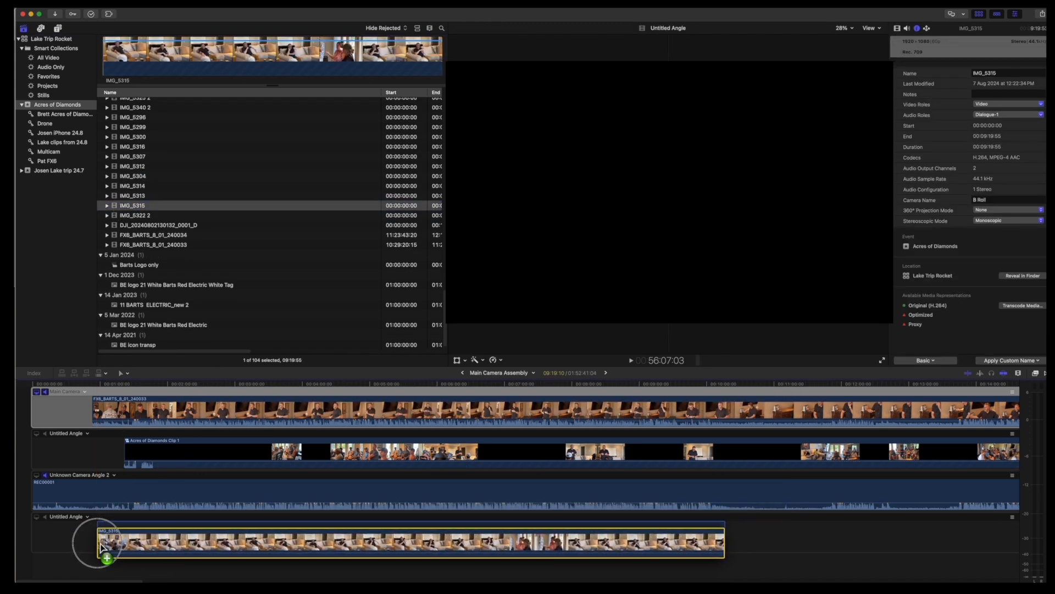